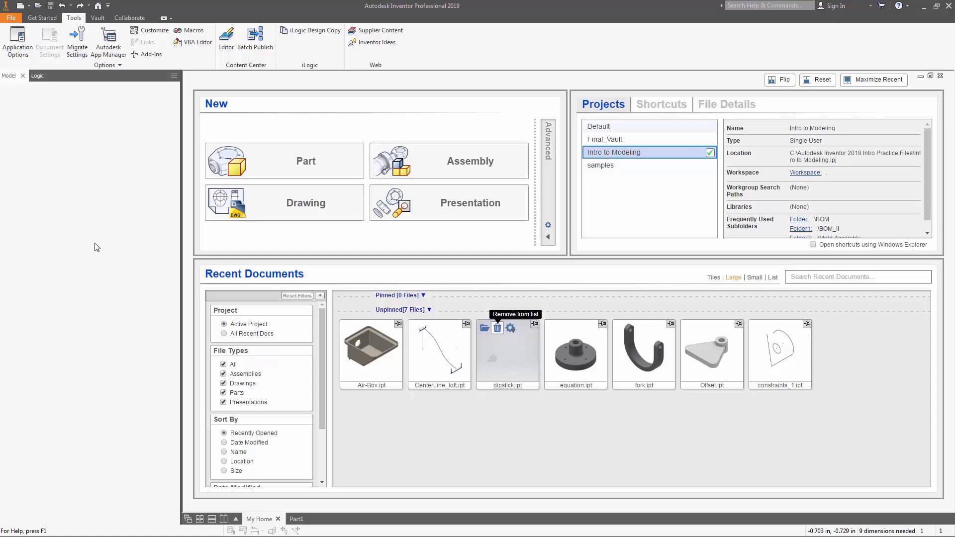
{"action": "mouse_move", "coordinate": [67, 24]}
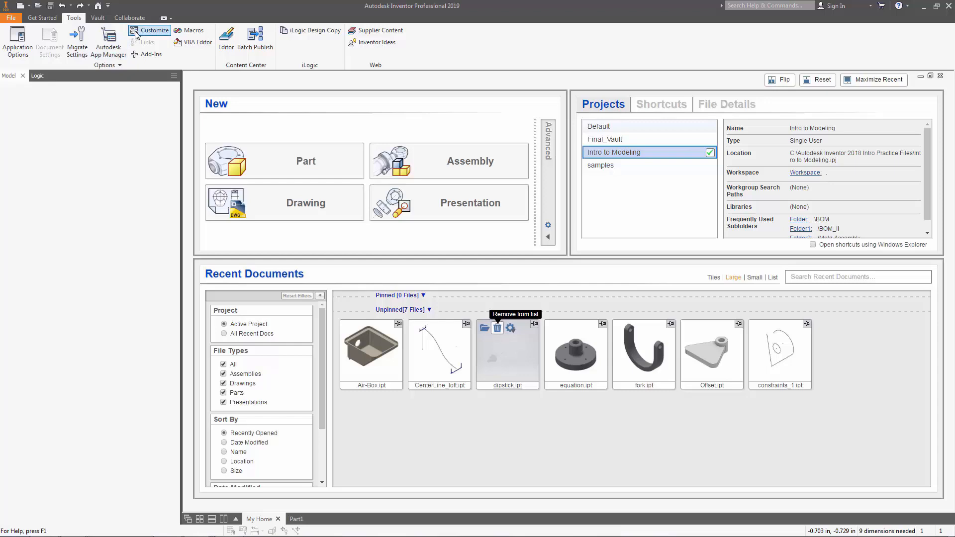
Step: Open Customize's Marking Menu tab with Environment 2D Sketch and Sub-Environment None Selected
{"action": "left_click", "coordinate": [155, 30]}
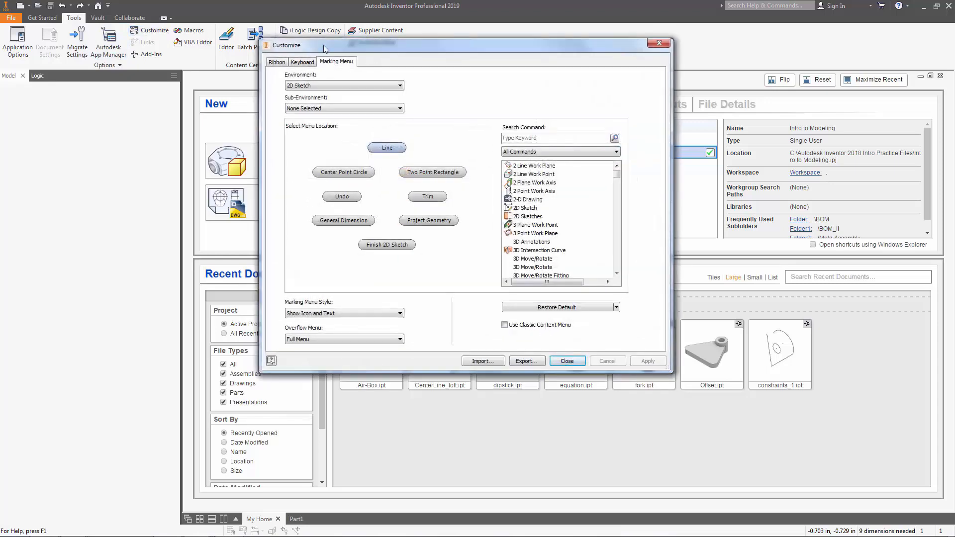
{"action": "mouse_move", "coordinate": [337, 63]}
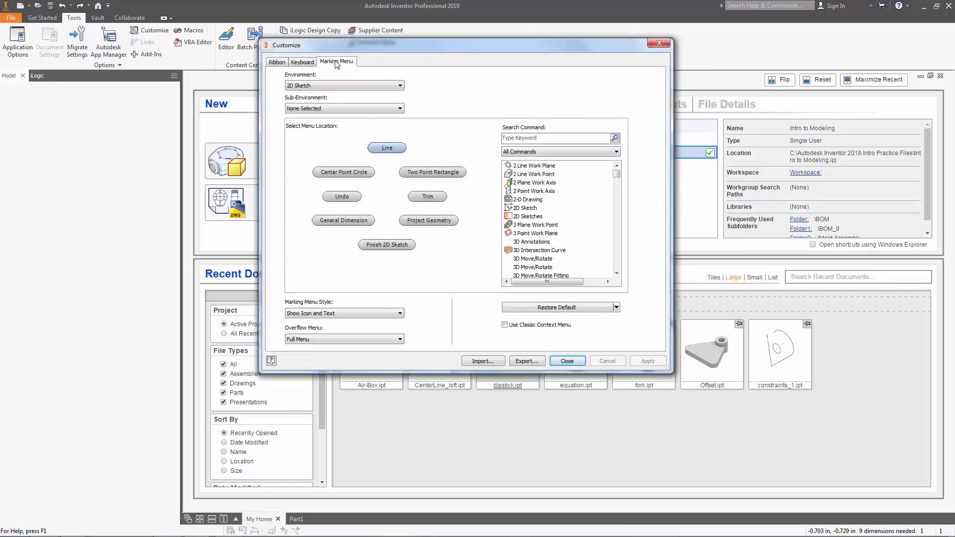
{"action": "left_click", "coordinate": [400, 85]}
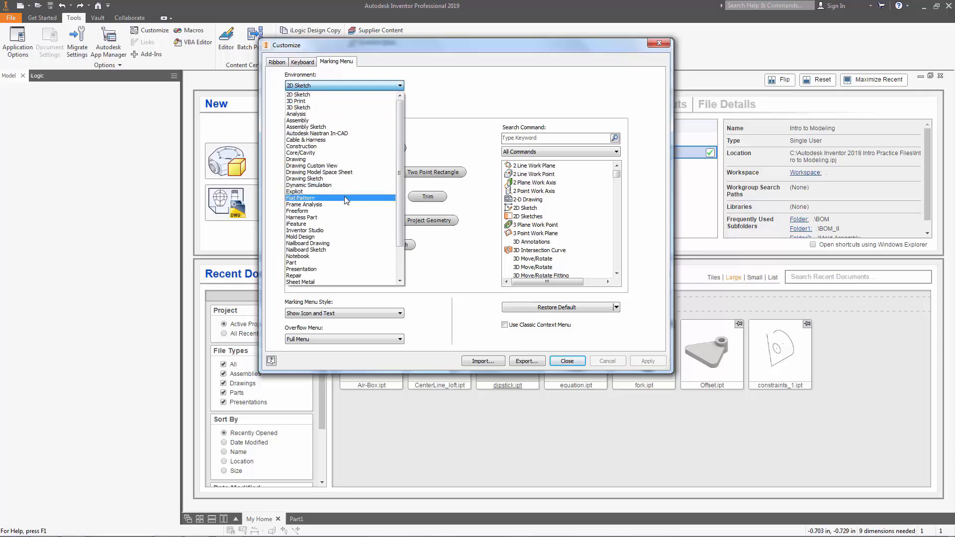
{"action": "left_click", "coordinate": [307, 139]}
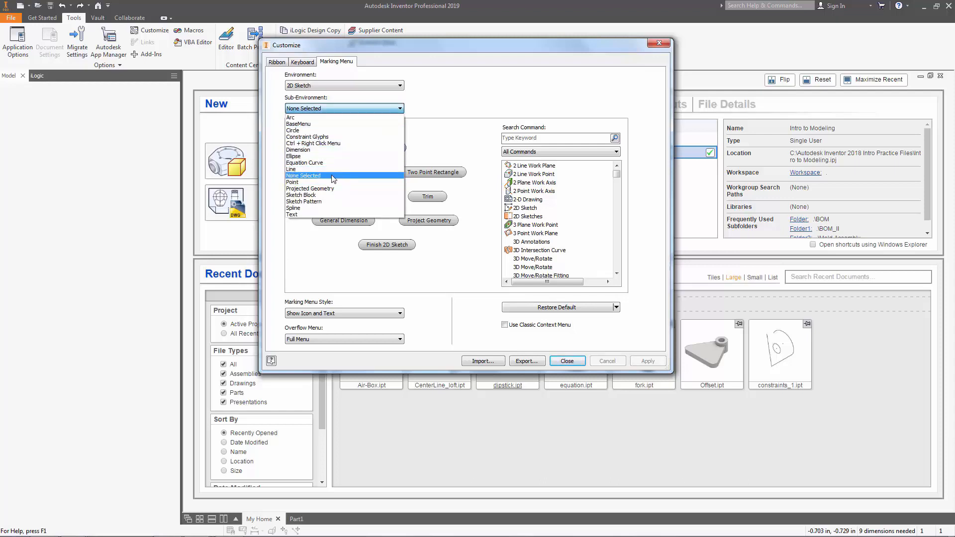
{"action": "left_click", "coordinate": [303, 178]}
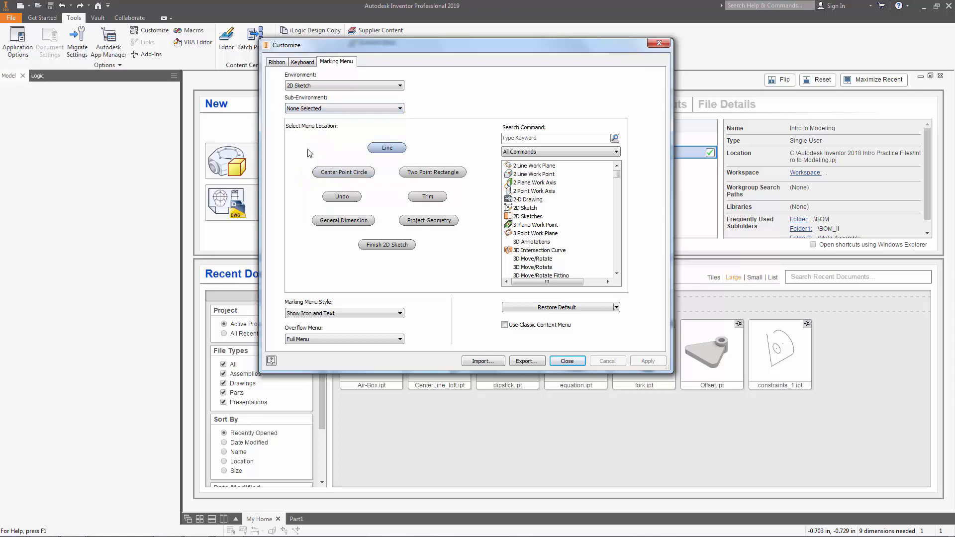
{"action": "mouse_move", "coordinate": [304, 144]}
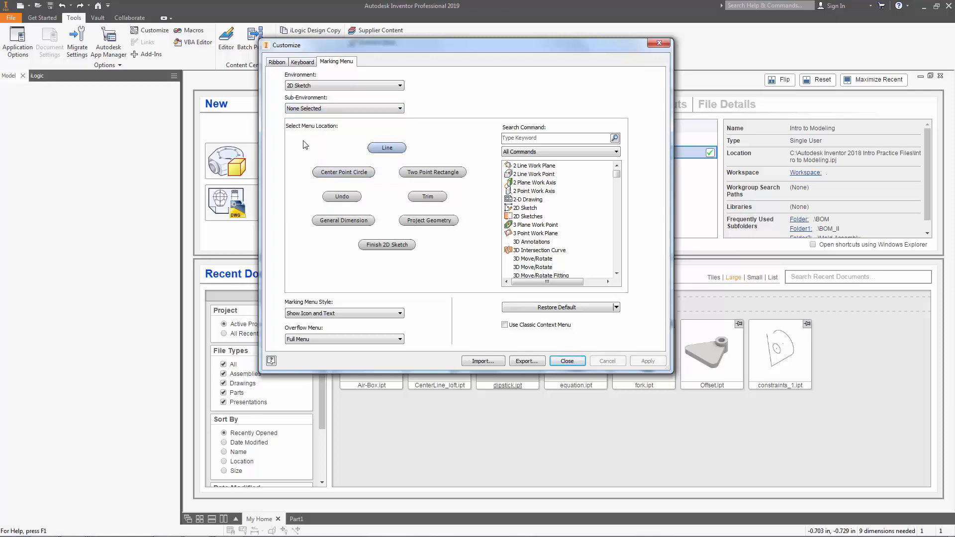
{"action": "mouse_move", "coordinate": [441, 255]}
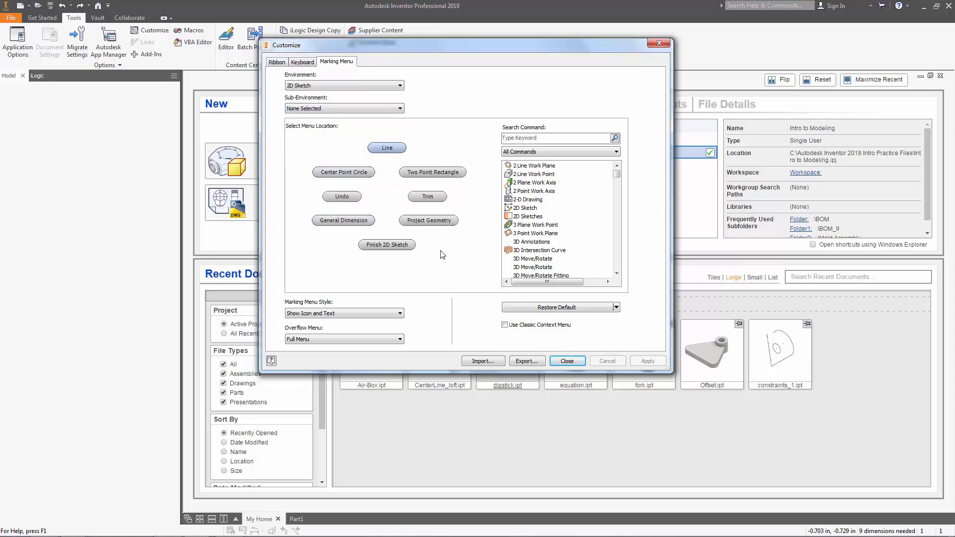
{"action": "mouse_move", "coordinate": [317, 240]}
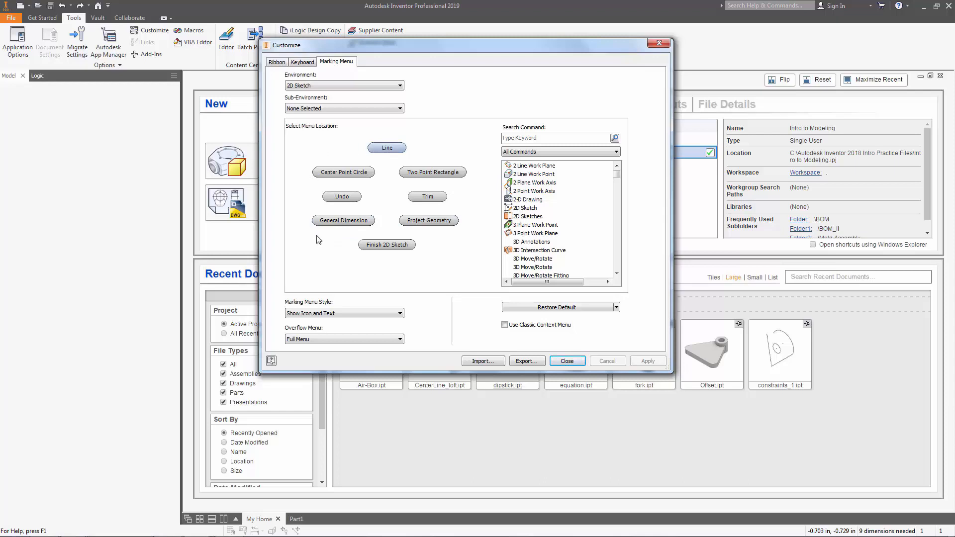
{"action": "mouse_move", "coordinate": [430, 181]}
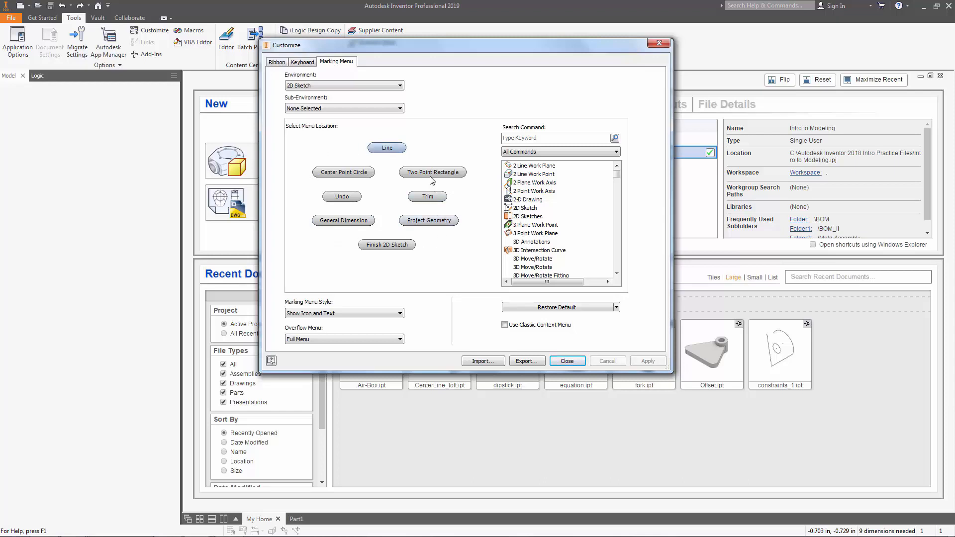
Step: Empty the Two Point Rectangle marking menu slot, then restore its original command
{"action": "right_click", "coordinate": [432, 171]}
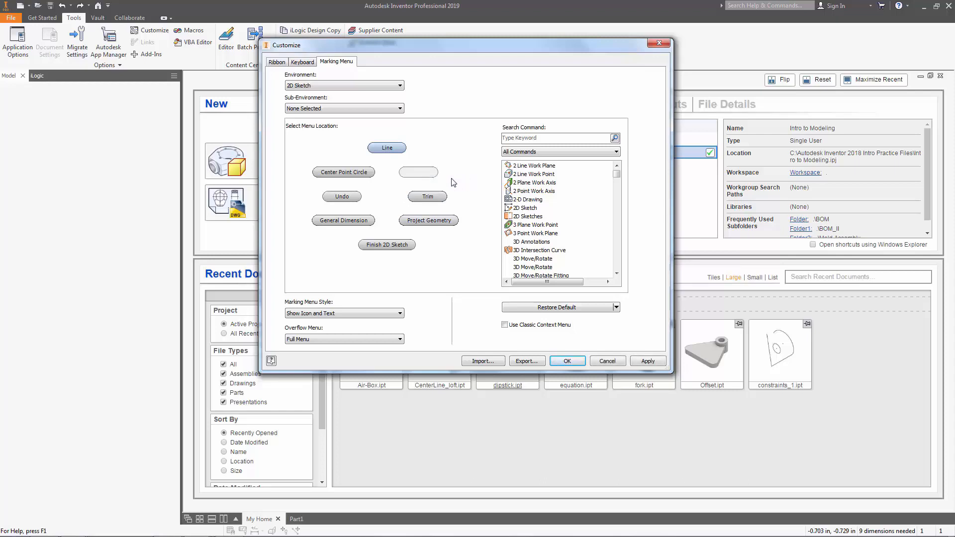
{"action": "mouse_move", "coordinate": [418, 171]}
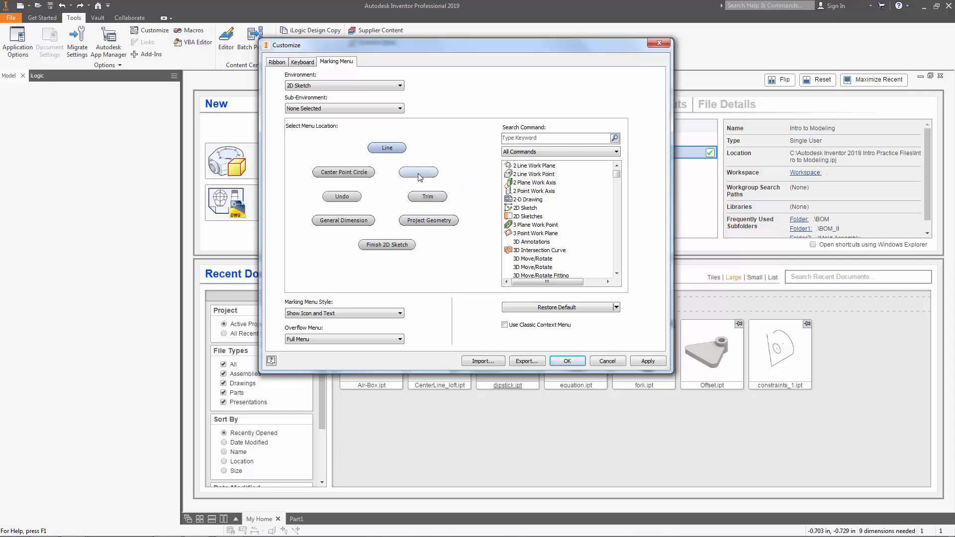
{"action": "right_click", "coordinate": [418, 173]}
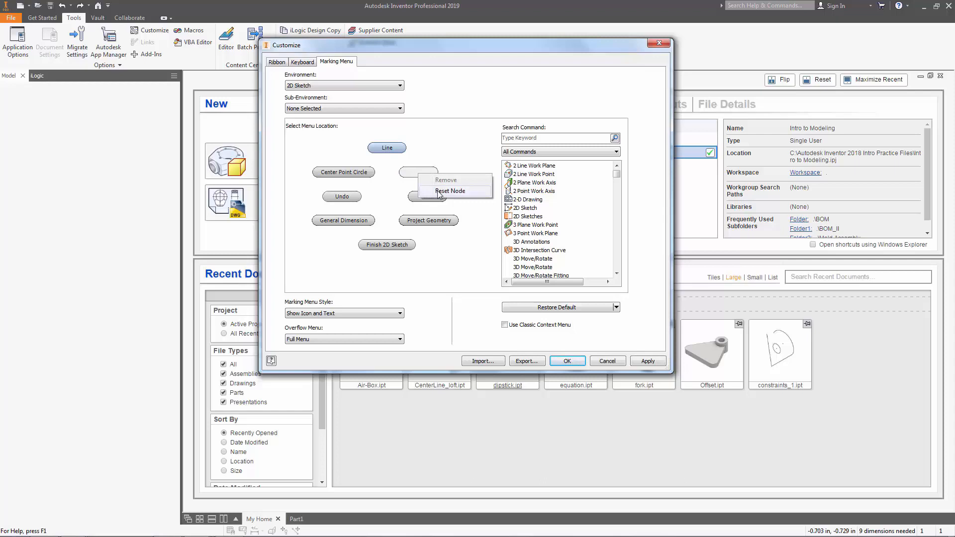
{"action": "left_click", "coordinate": [450, 190]}
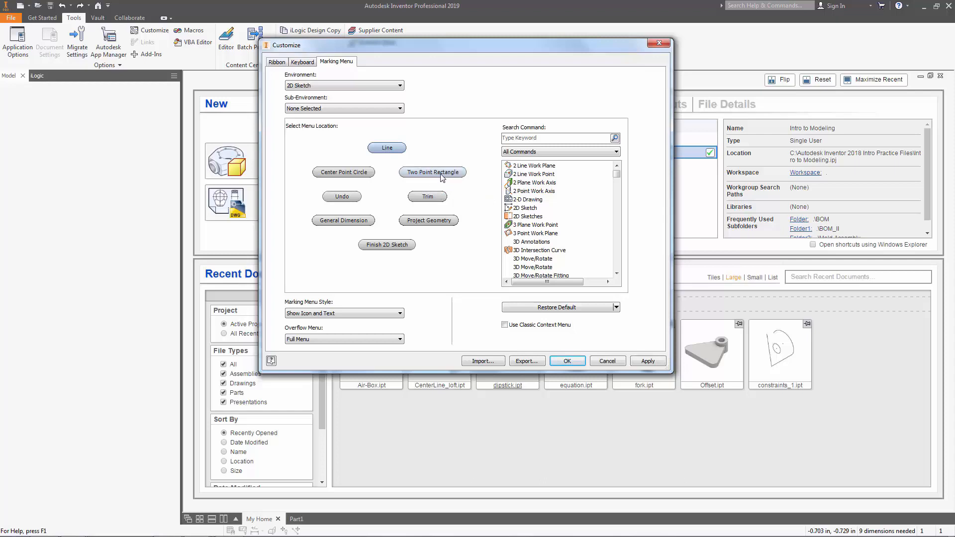
Step: Remove Two Point Rectangle from the slot and search commands for 'auto dim'
{"action": "right_click", "coordinate": [432, 172]}
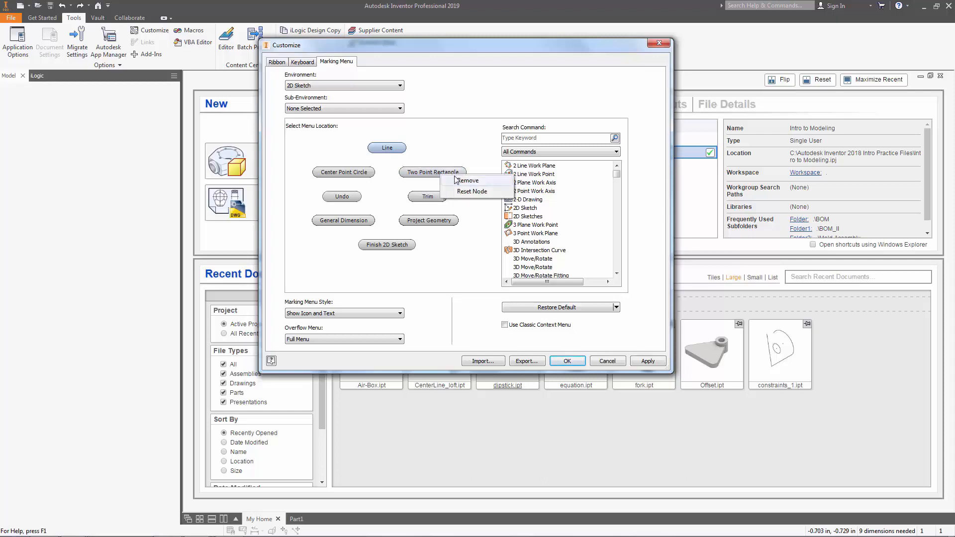
{"action": "left_click", "coordinate": [469, 180]}
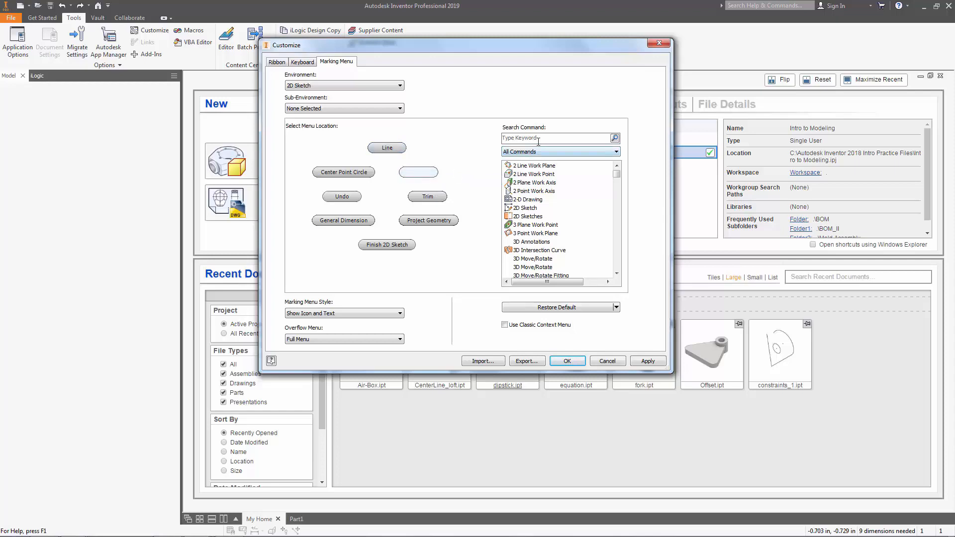
{"action": "type", "text": "auto"}
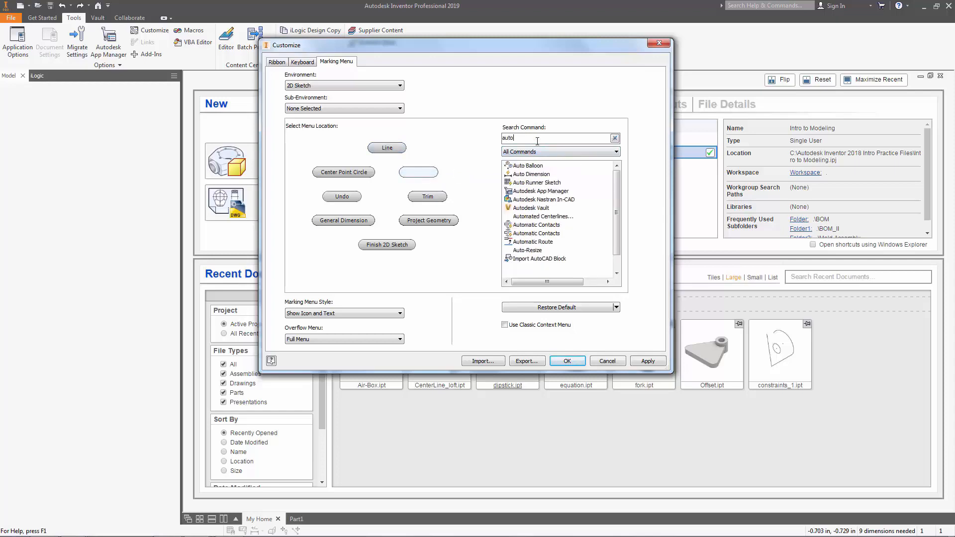
{"action": "type", "text": "dim"}
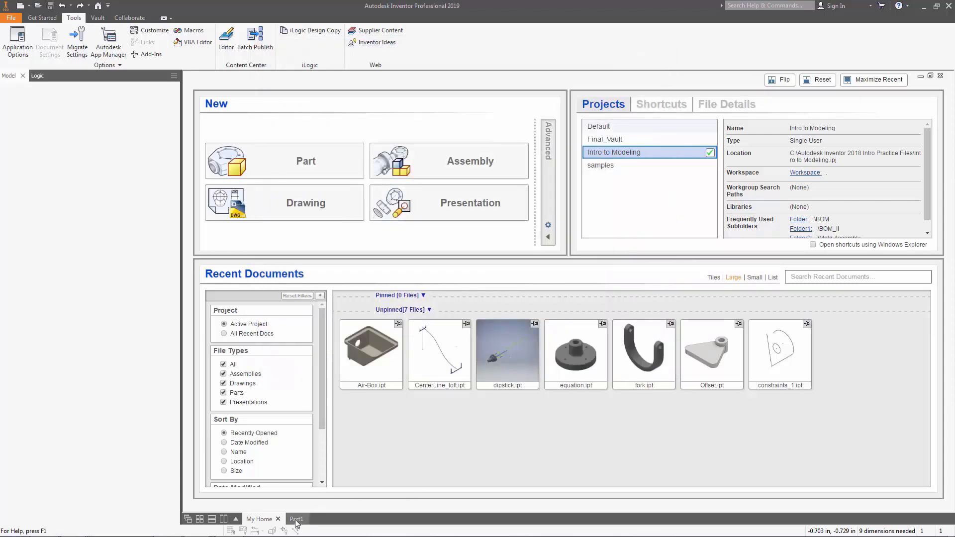
Step: Switch to the Part1 document containing the arc, rectangle and lines sketch
{"action": "left_click", "coordinate": [296, 519]}
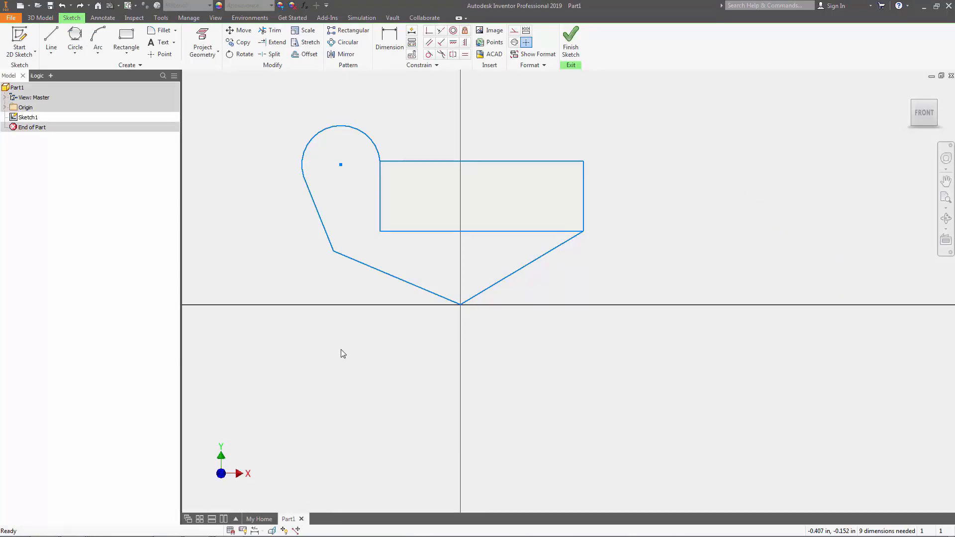
{"action": "mouse_move", "coordinate": [333, 175]}
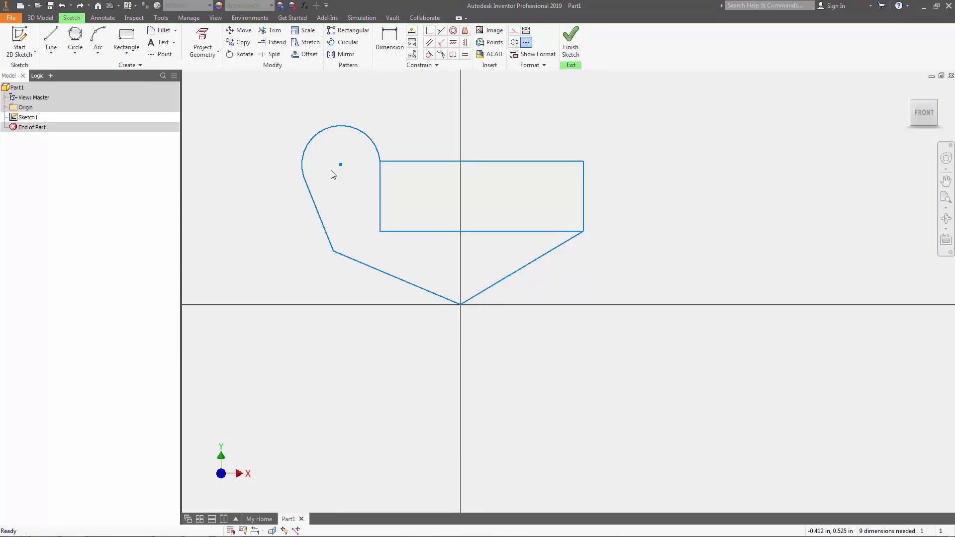
{"action": "mouse_move", "coordinate": [323, 197]}
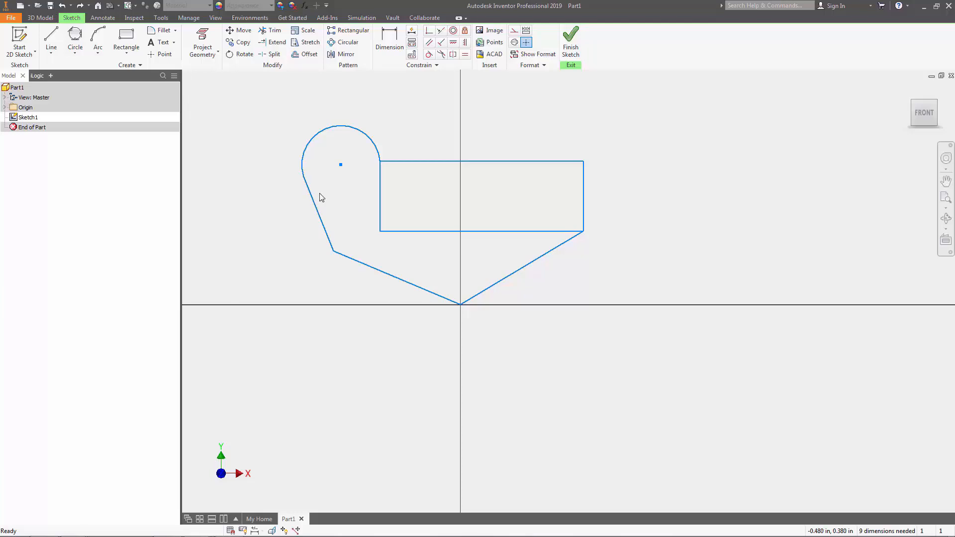
{"action": "mouse_move", "coordinate": [318, 199]}
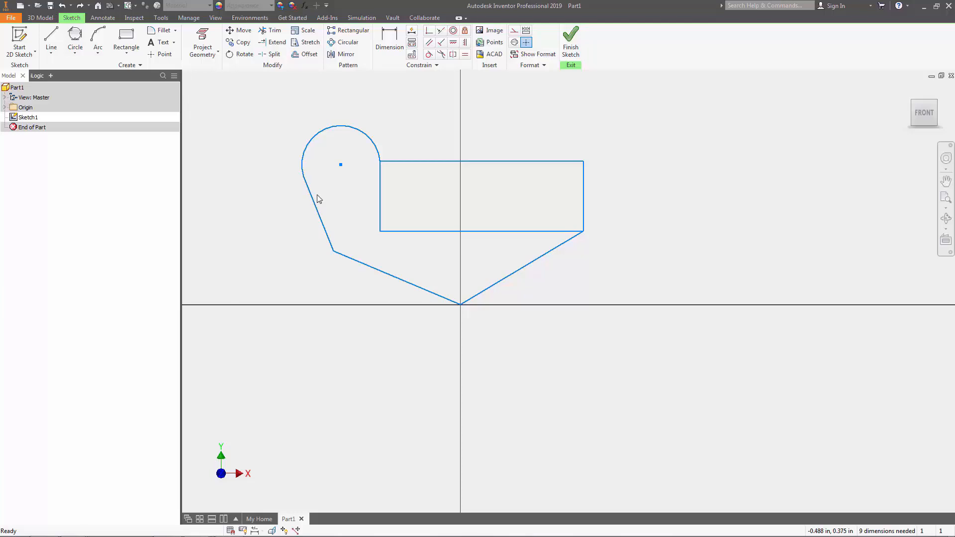
{"action": "mouse_move", "coordinate": [445, 206]}
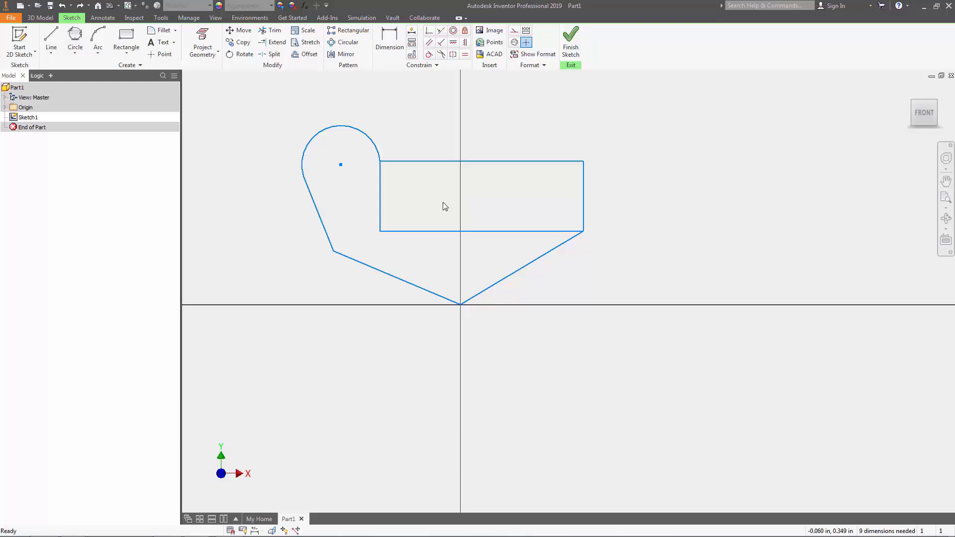
Step: Run Auto Dimension from the sketch marking menu, applying all dimensions and constraints
{"action": "right_click", "coordinate": [445, 206]}
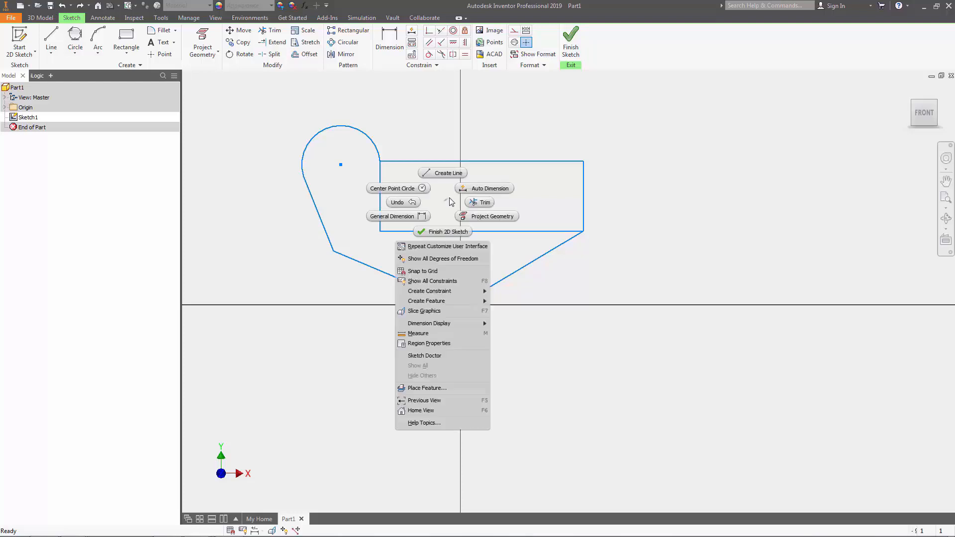
{"action": "left_click", "coordinate": [489, 188]}
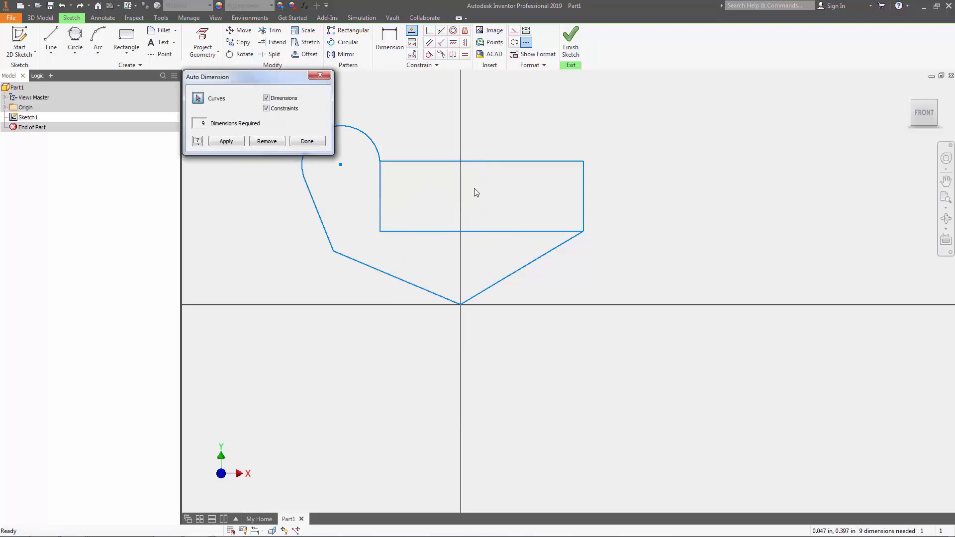
{"action": "left_click", "coordinate": [226, 141]}
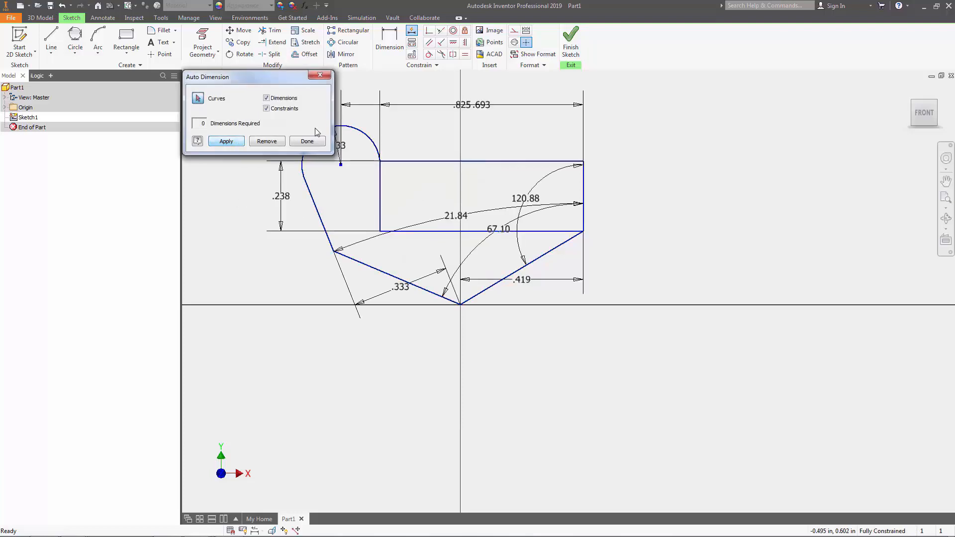
{"action": "left_click", "coordinate": [307, 141]}
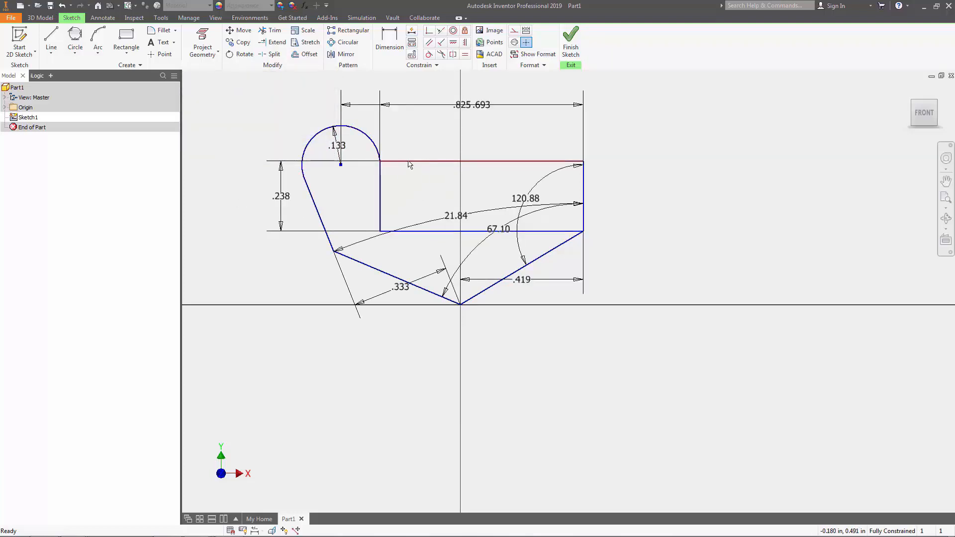